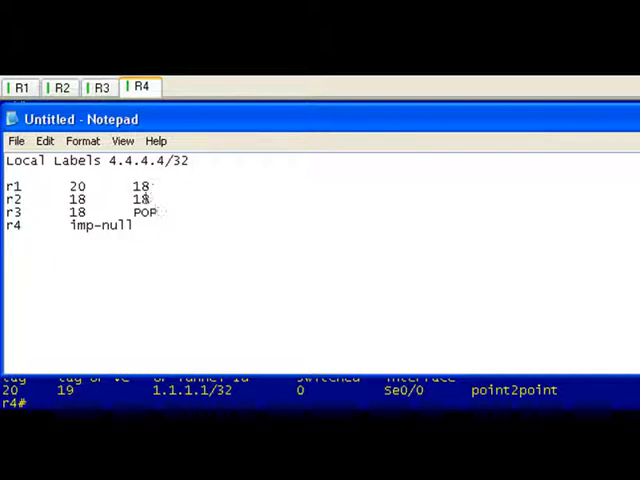
Leave the Notepad label notes for 4.4.4.4/32 and return to the R1 console
double_click(138, 186)
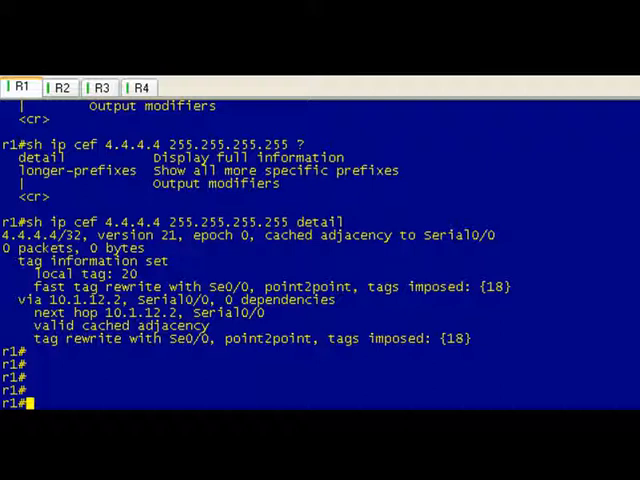
List the available ping and 'ping mpls' help options on R1
type("ping")
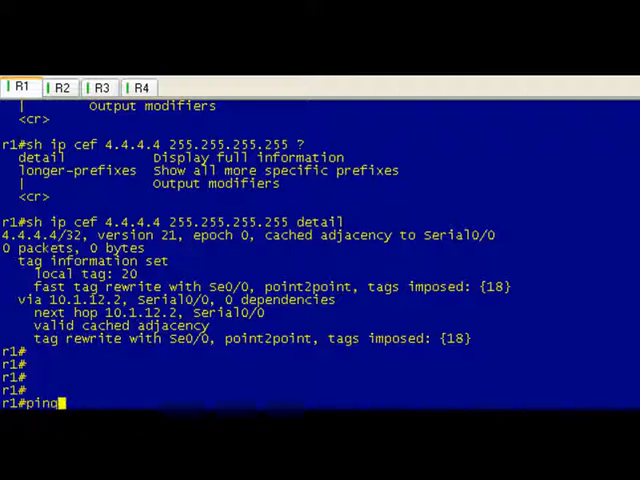
type("mpls")
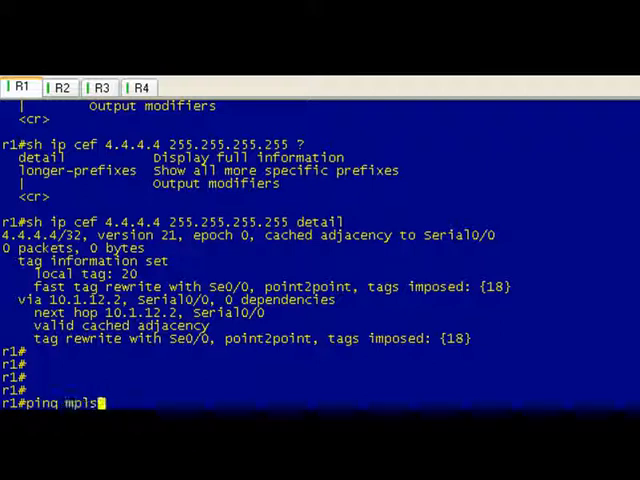
key("BackSpace")
type("?")
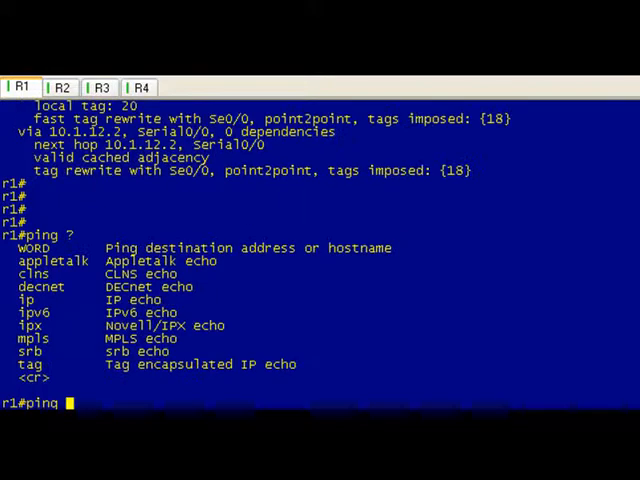
mouse_move(78, 322)
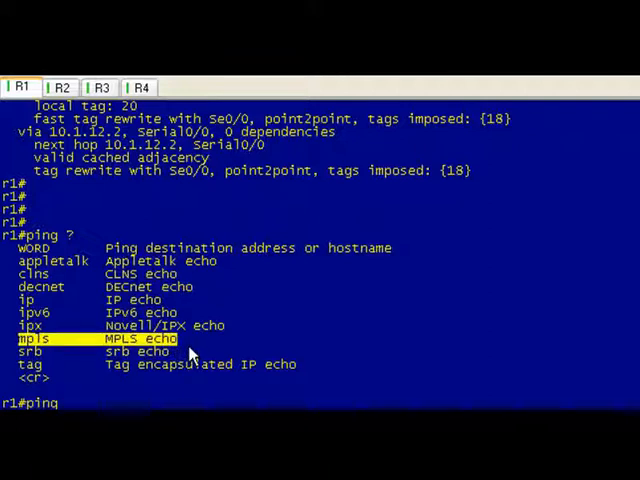
type("mpls")
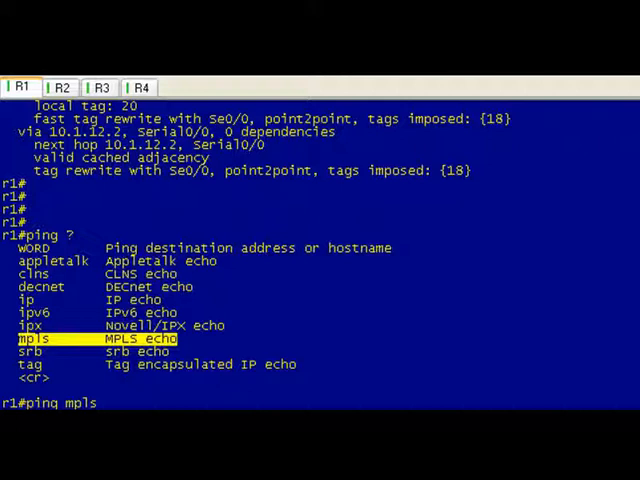
type("?")
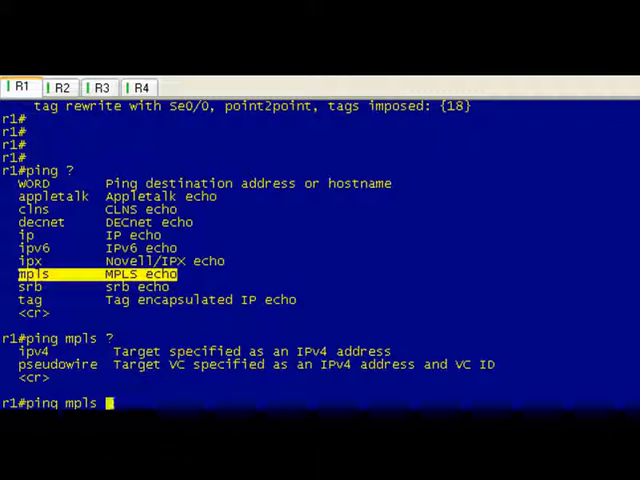
Check 'ping mpls ipv4' help, then enter the target 4.4.4.4/32
type("ipv4")
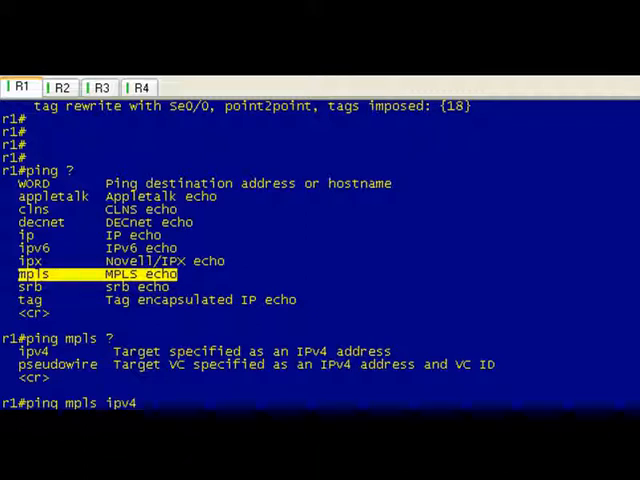
type("?")
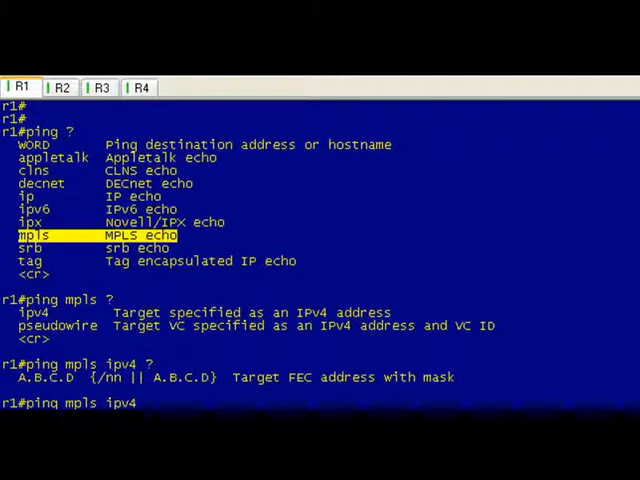
type("4.4.4.")
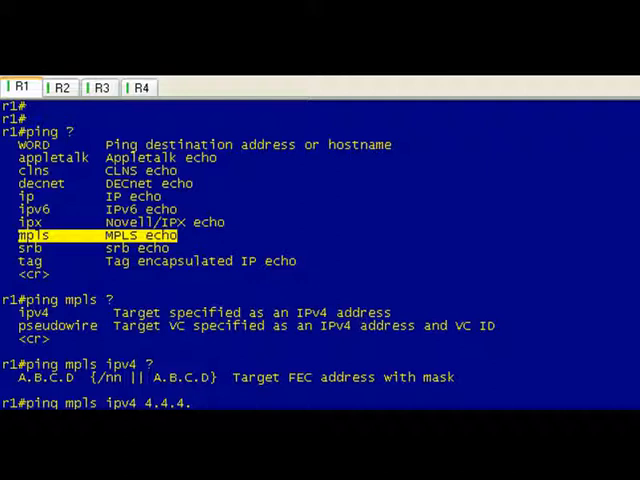
type("4/")
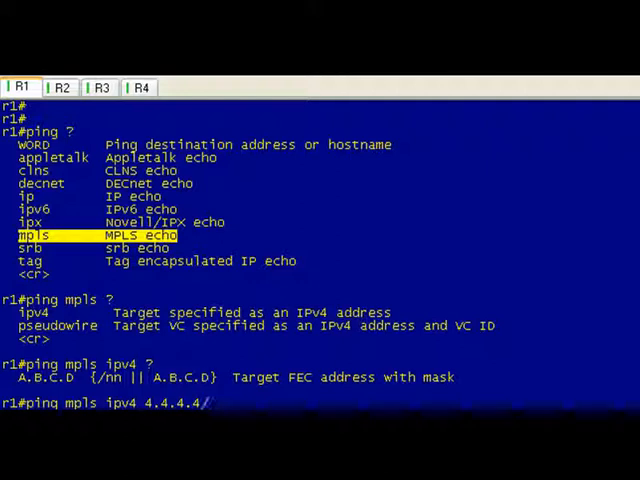
type("32")
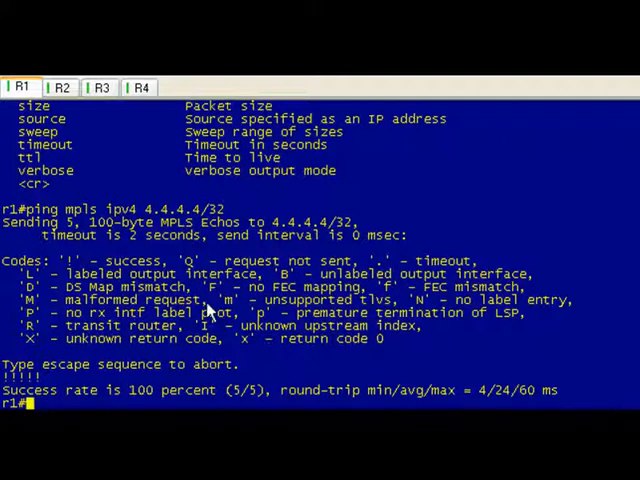
mouse_move(125, 222)
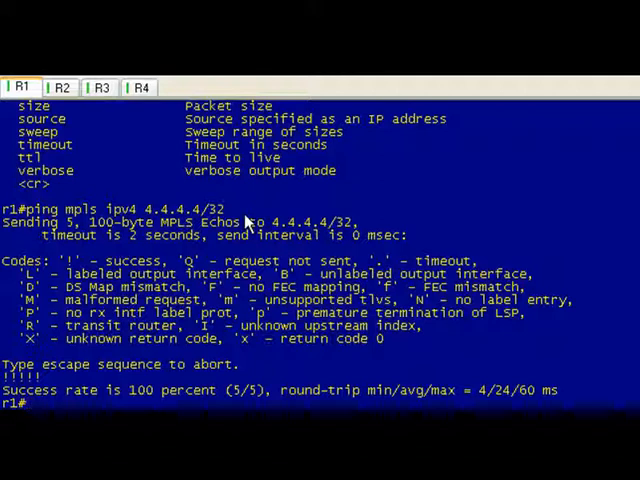
type("ping mpls ipv4 4.4.4.4/32")
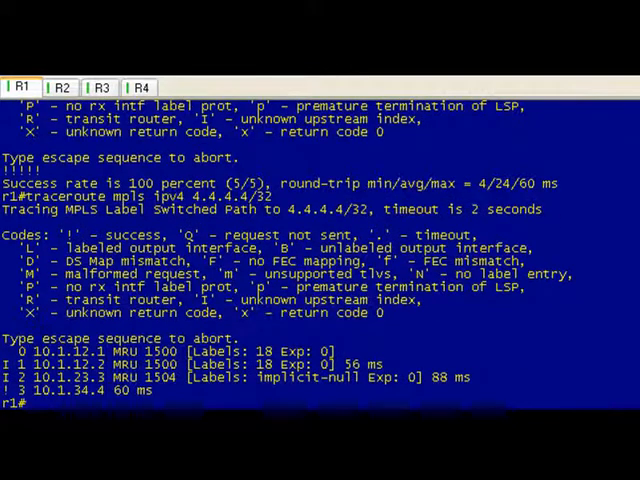
mouse_move(205, 237)
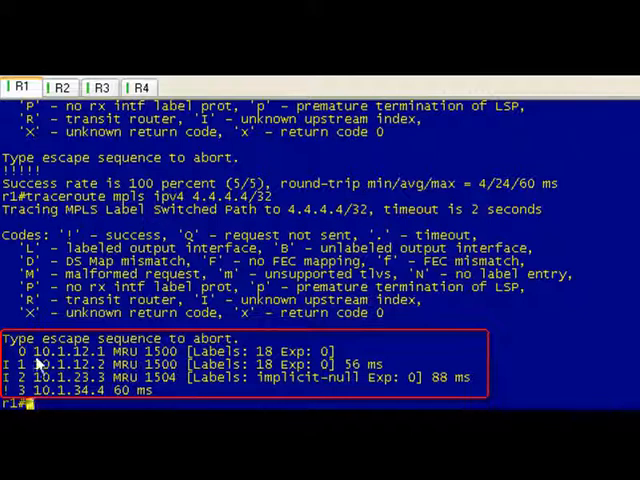
double_click(65, 351)
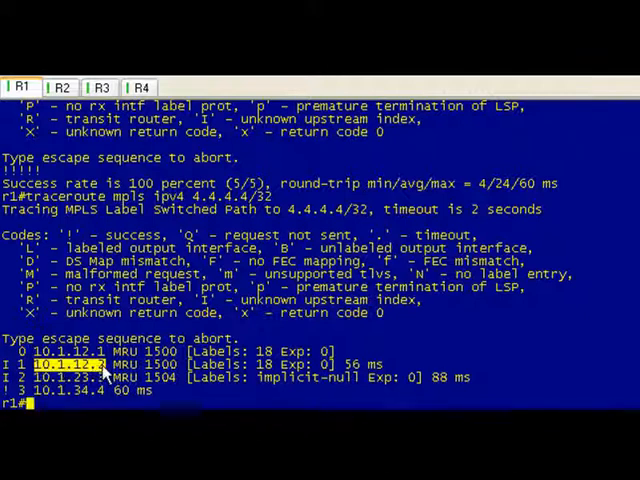
mouse_move(167, 372)
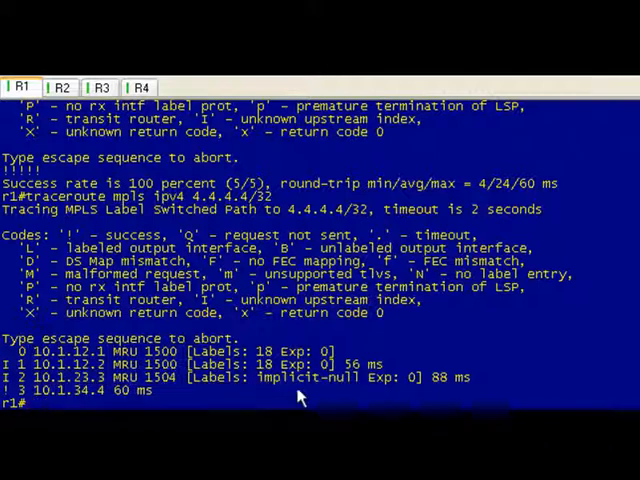
mouse_move(307, 393)
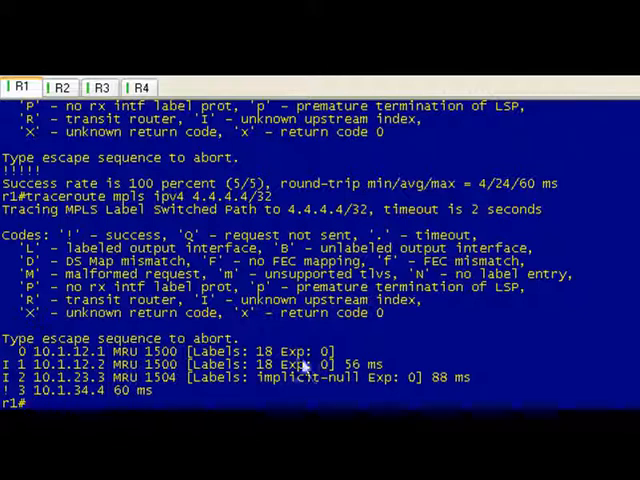
double_click(305, 350)
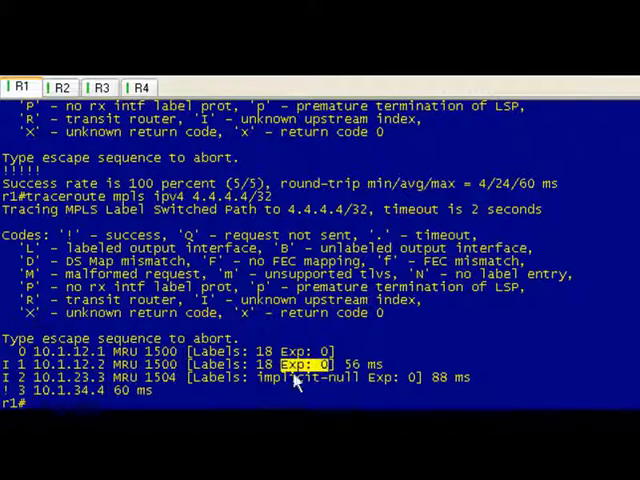
mouse_move(390, 405)
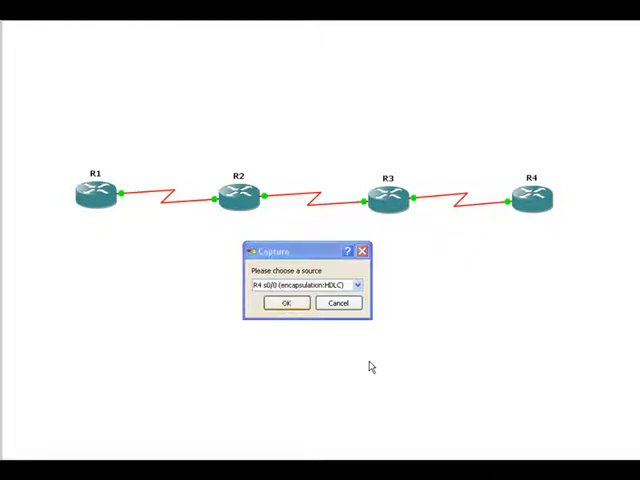
Confirm capturing on R4 s0/0 (HDLC) toward R3
left_click(286, 303)
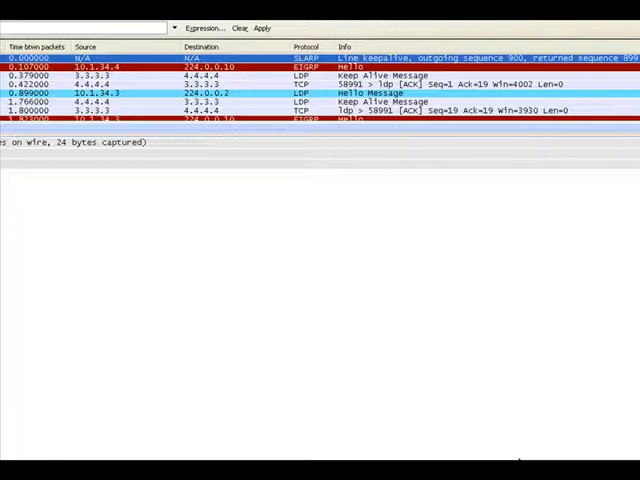
mouse_move(420, 410)
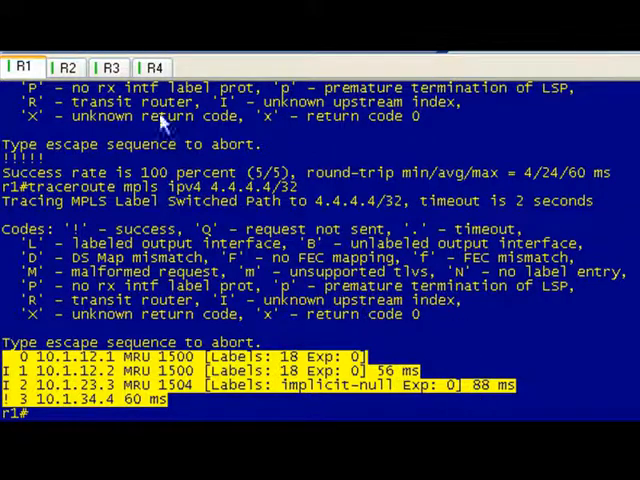
Select the R4 tab and clear its screen and scrollback
left_click(153, 66)
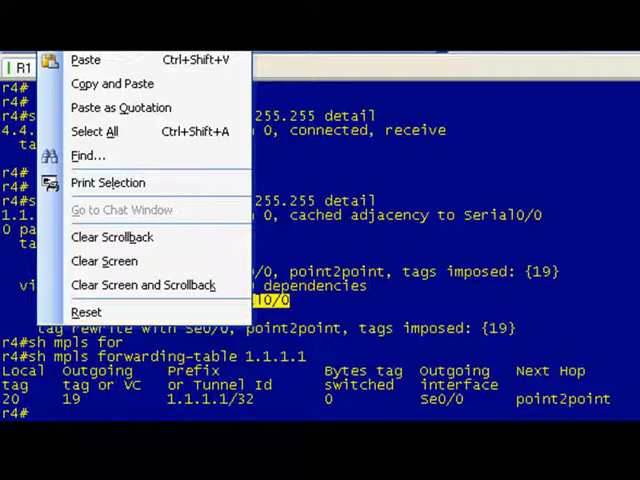
left_click(104, 260)
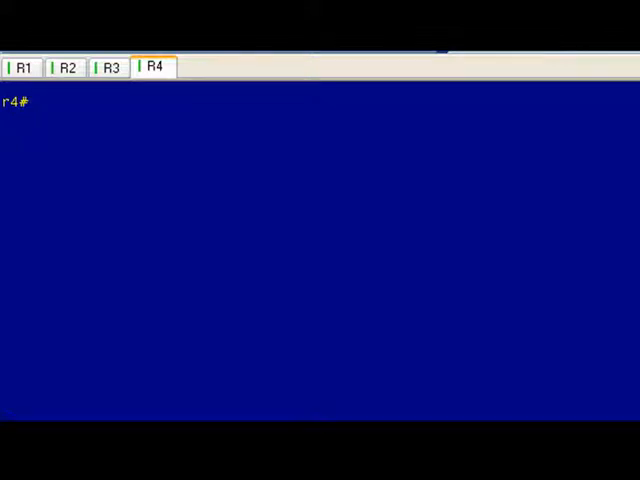
Run 'clear mpls ldp neighbor *' on R4
type("clear")
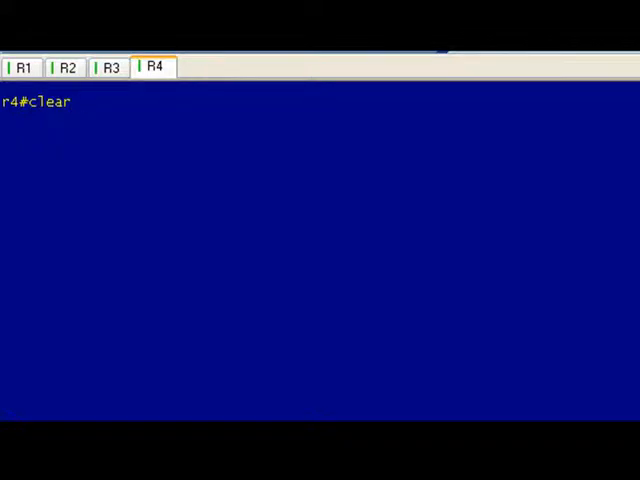
type("mpl")
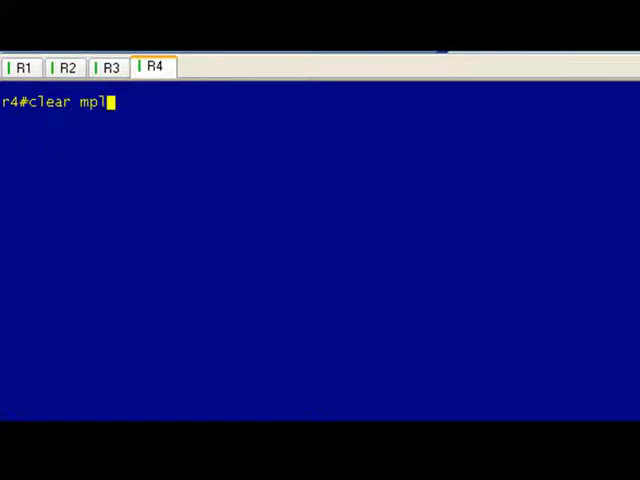
type("s")
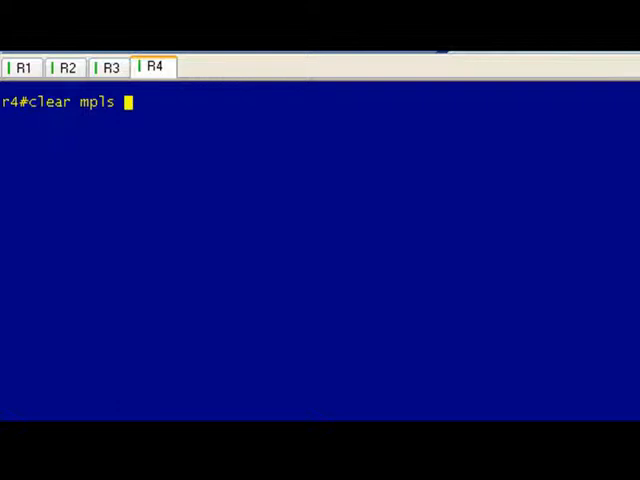
type("ldp neighbor")
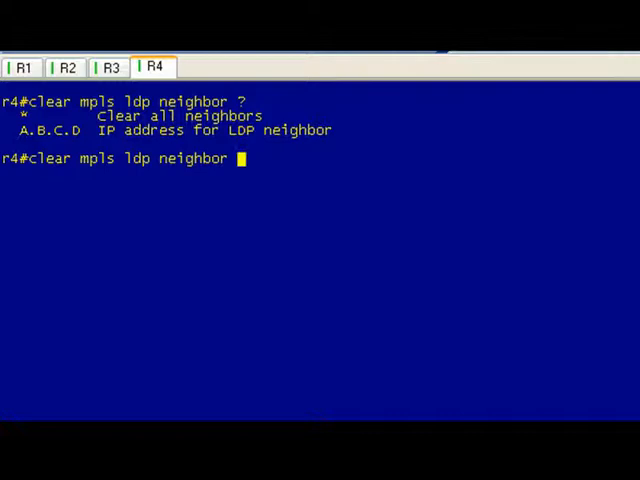
type("*")
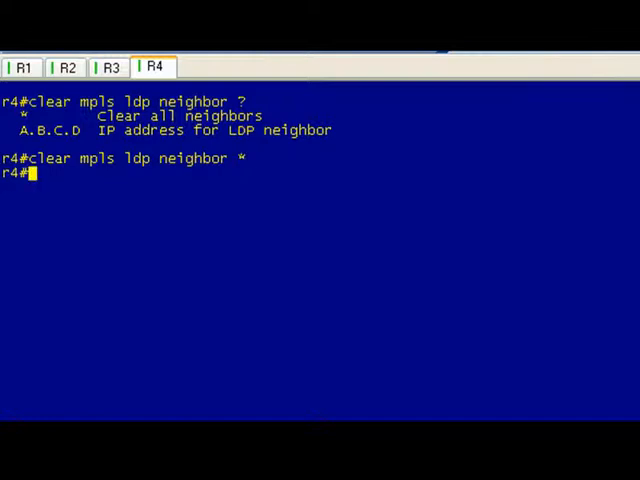
key("enter")
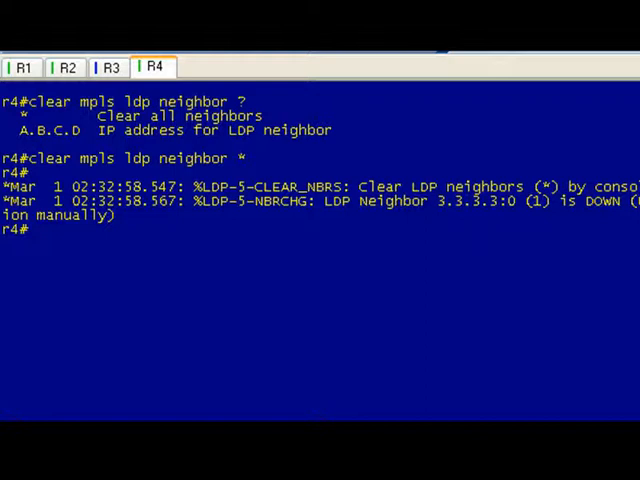